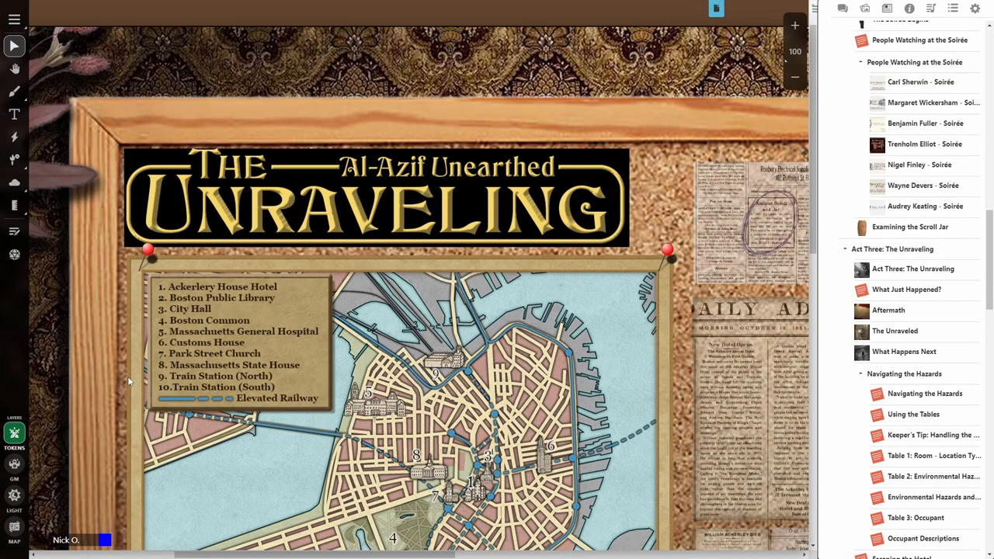
pyautogui.moveTo(557, 158)
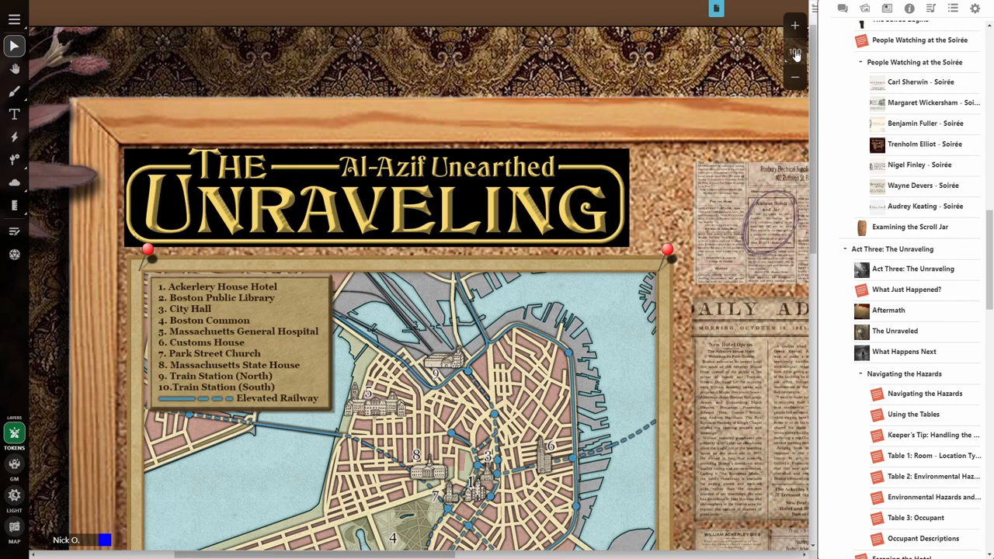
# - Zoom to fit so the whole investigation corkboard is visible
pyautogui.click(794, 53)
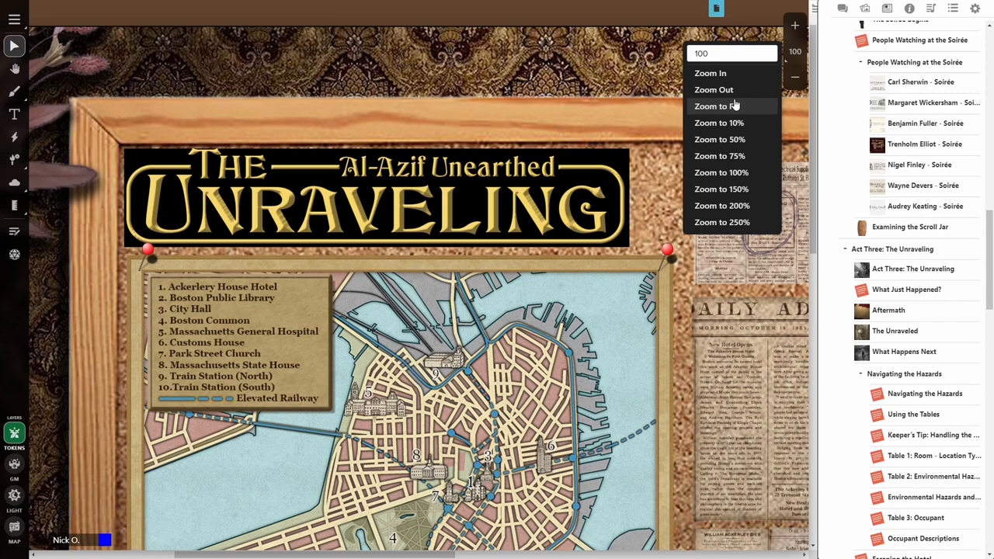
pyautogui.moveTo(733, 105)
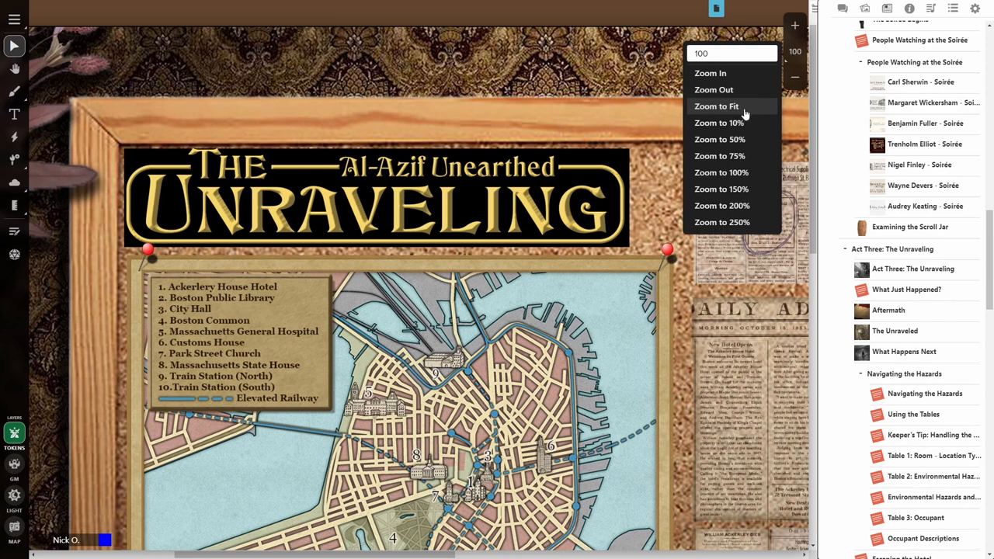
pyautogui.click(715, 106)
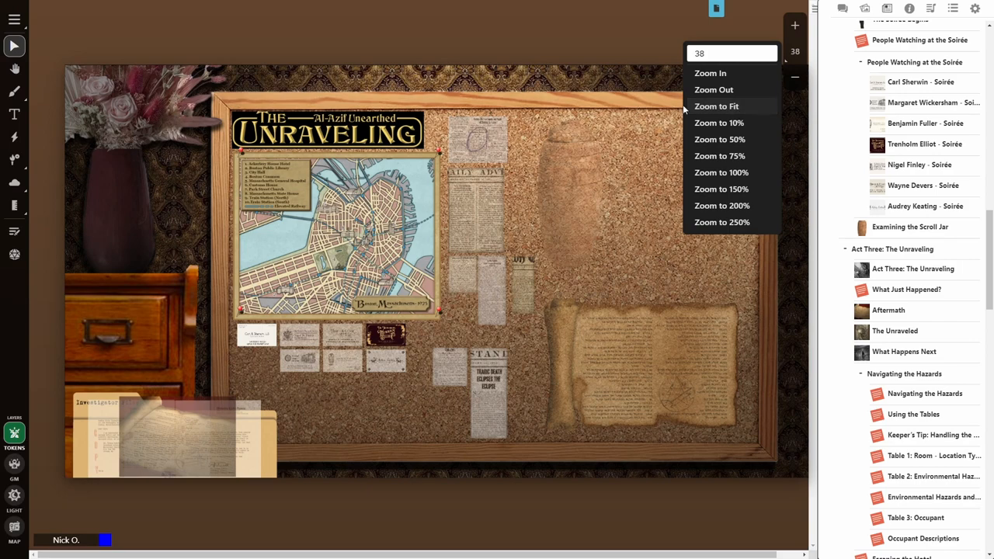
pyautogui.moveTo(604, 84)
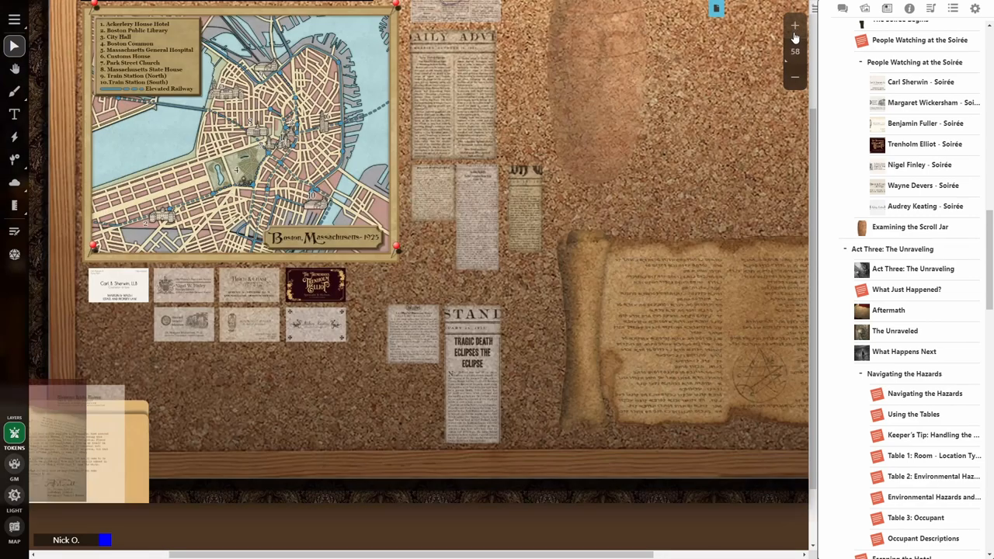
# - Zoom the corkboard back to 100% so the business cards and clipping are legible
pyautogui.click(794, 51)
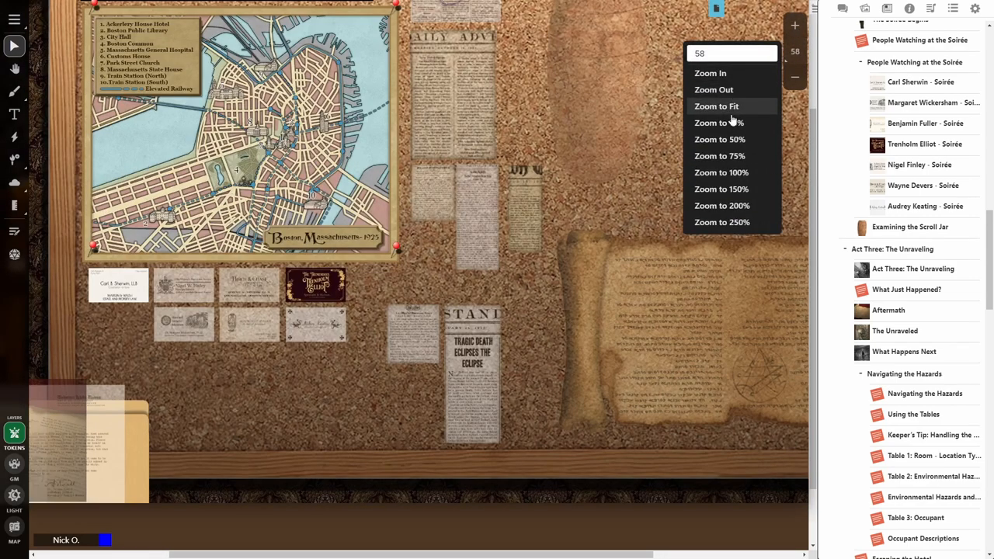
pyautogui.click(721, 172)
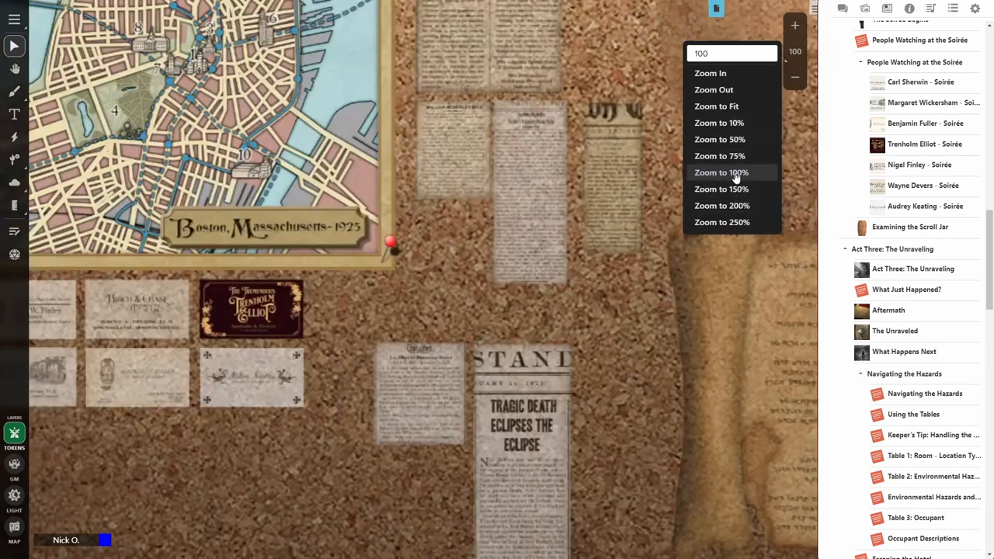
pyautogui.click(720, 172)
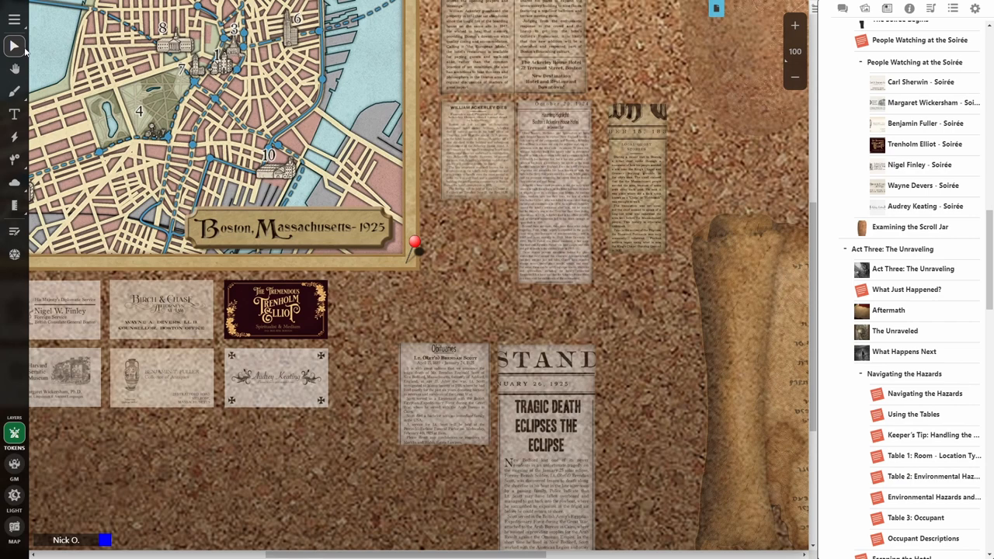
pyautogui.moveTo(14, 68)
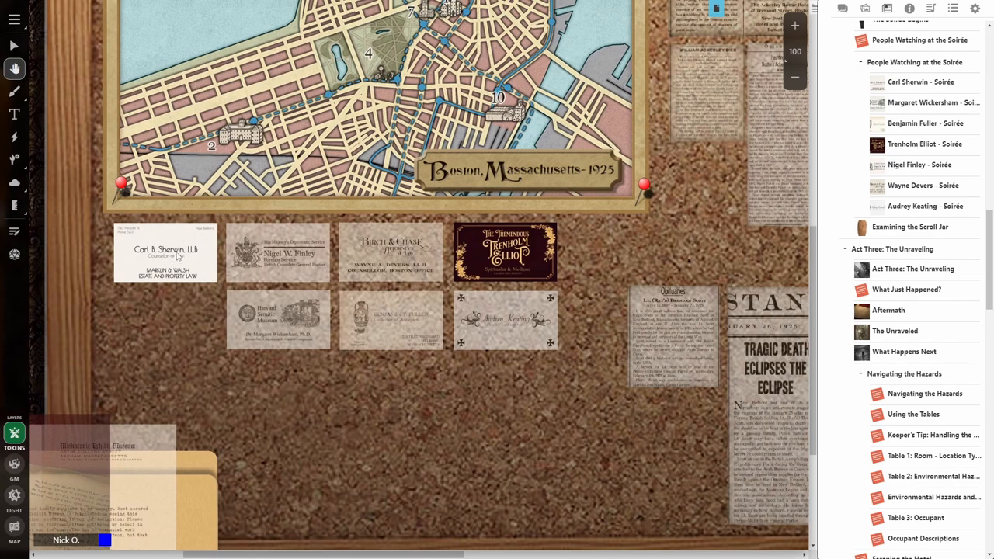
pyautogui.moveTo(172, 323)
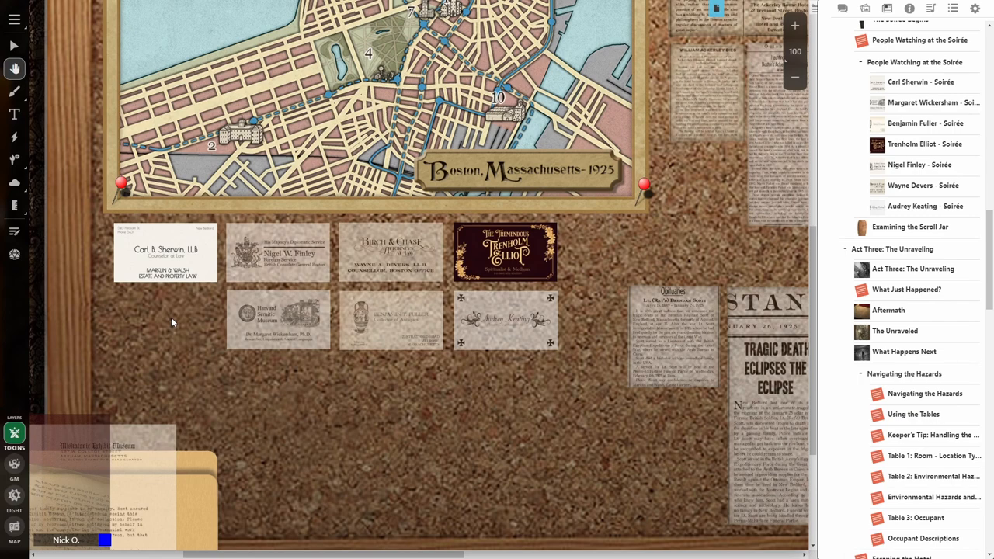
pyautogui.moveTo(339, 295)
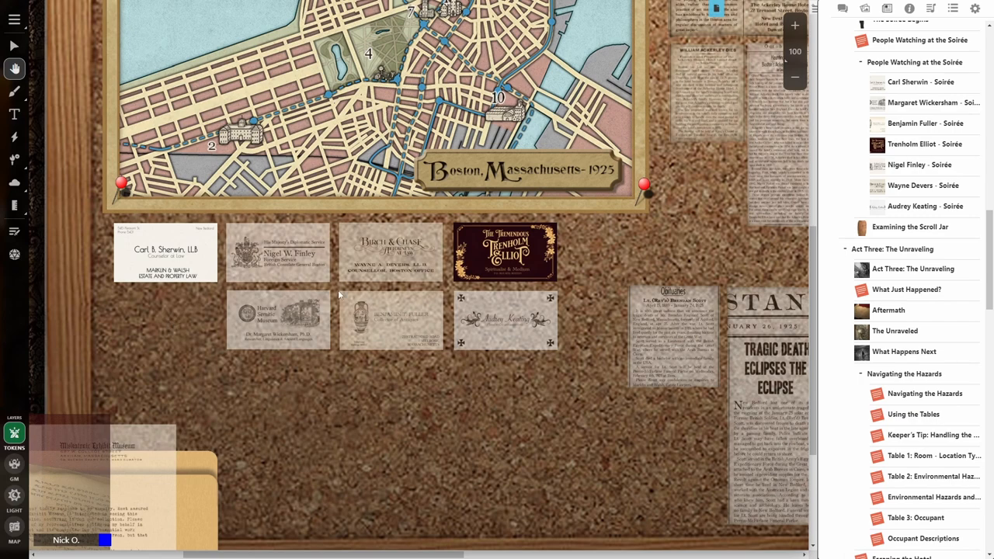
pyautogui.moveTo(191, 404)
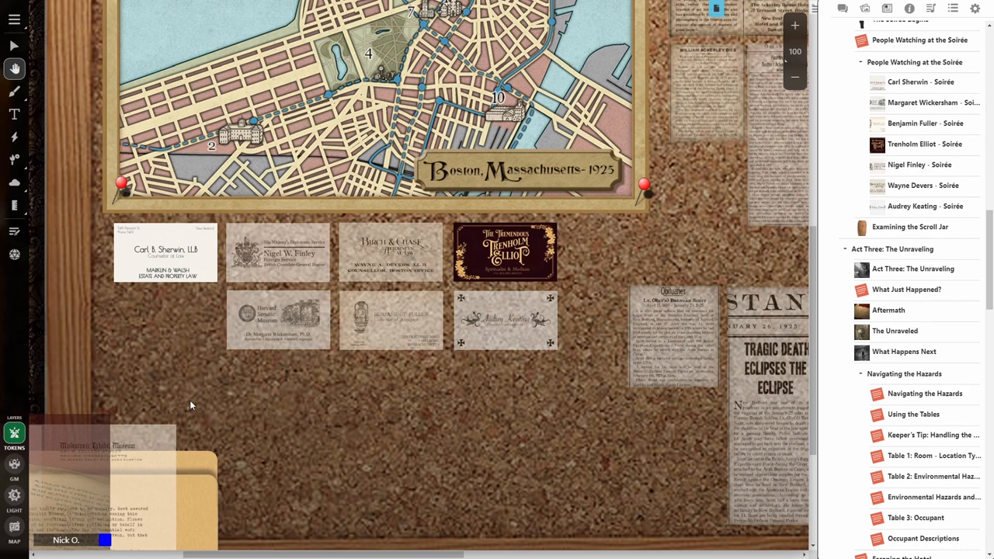
pyautogui.moveTo(13, 464)
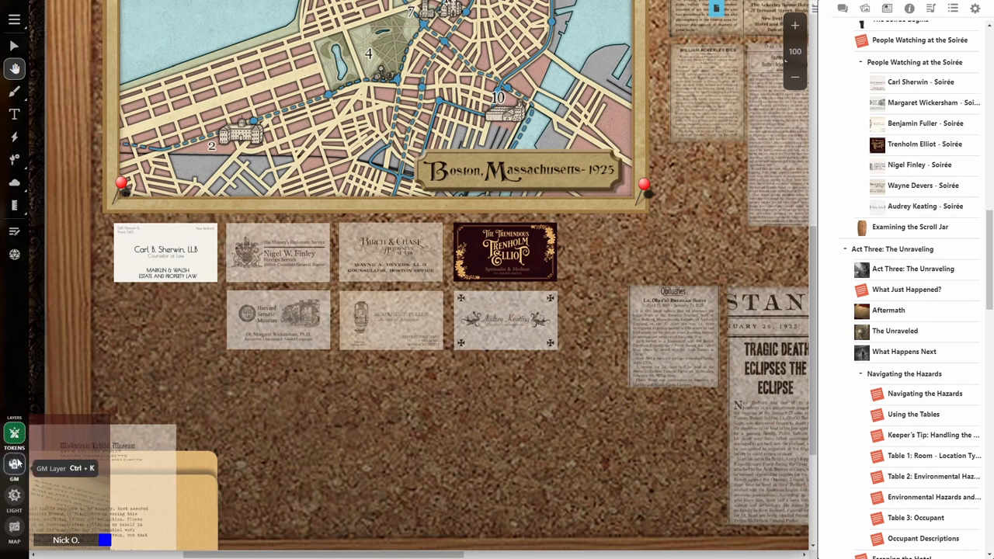
pyautogui.moveTo(14, 436)
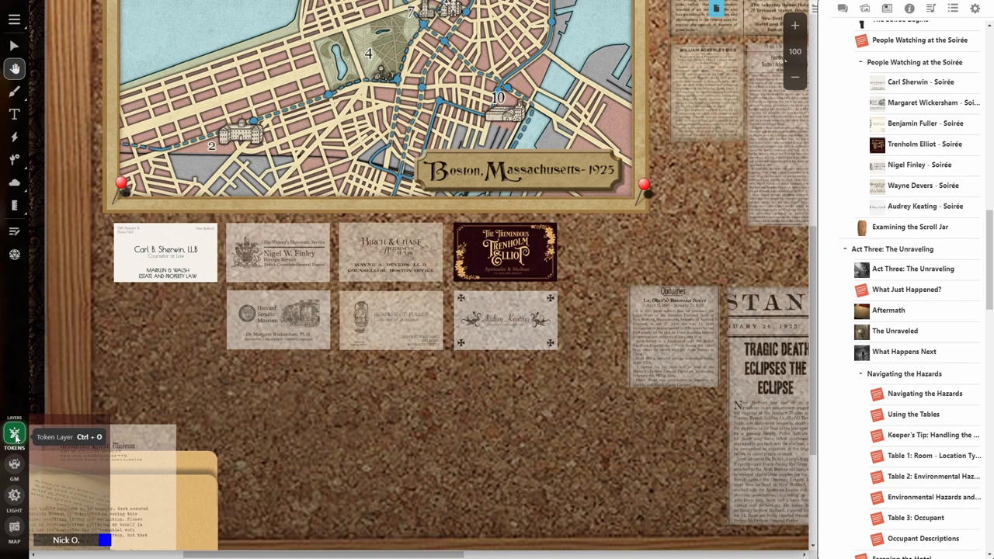
pyautogui.moveTo(14, 464)
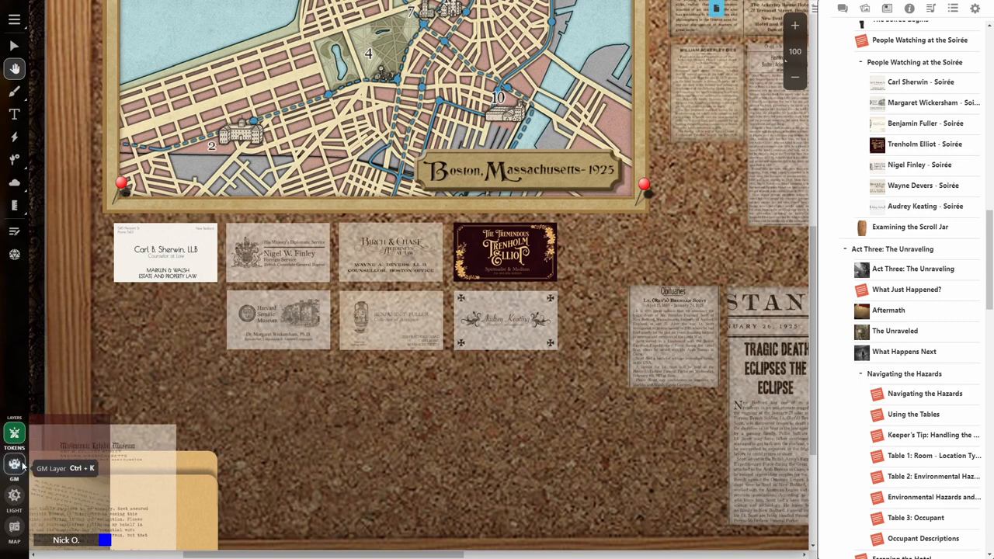
# - Move the Harvard Semitic Museum card off the GM layer so it shows fully, then return to the Token layer
pyautogui.click(14, 464)
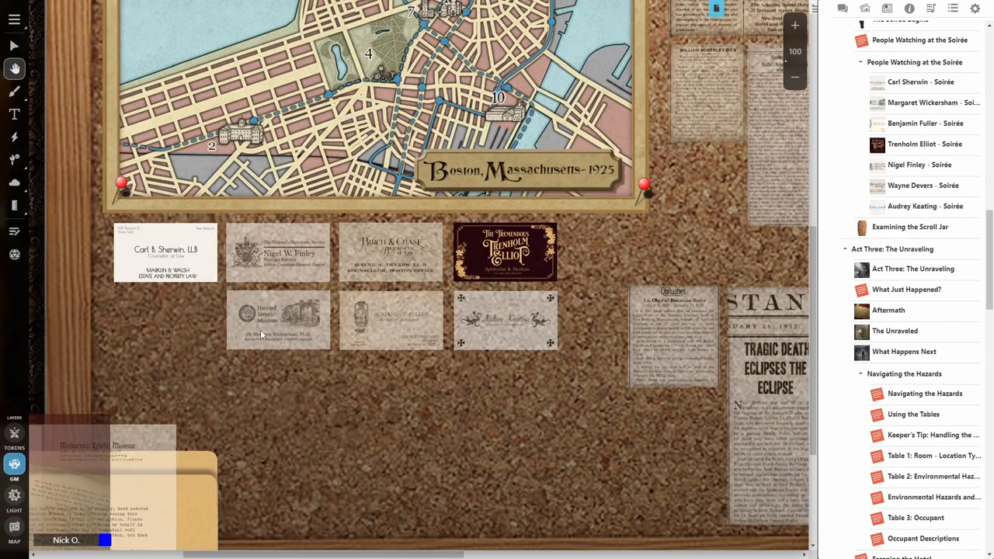
pyautogui.rightClick(278, 319)
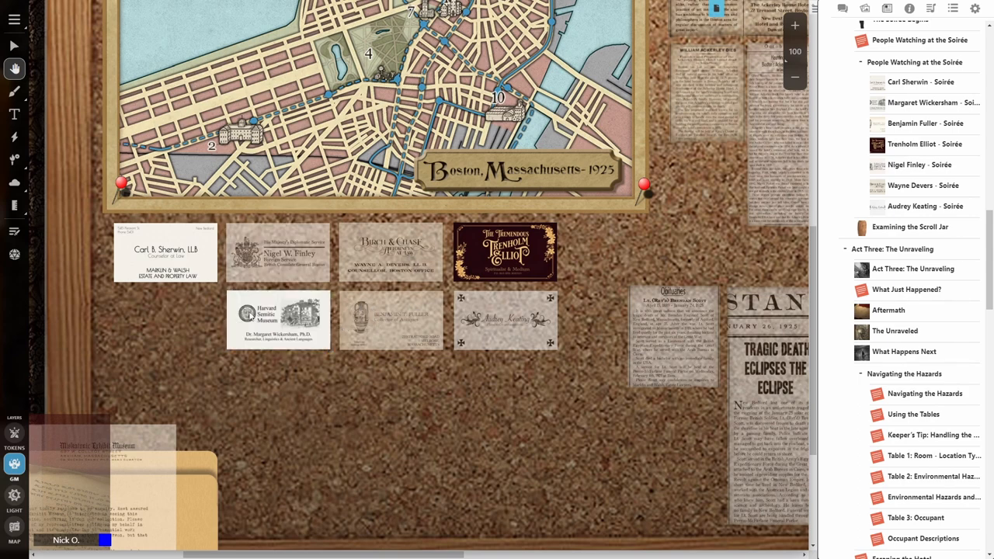
pyautogui.click(14, 434)
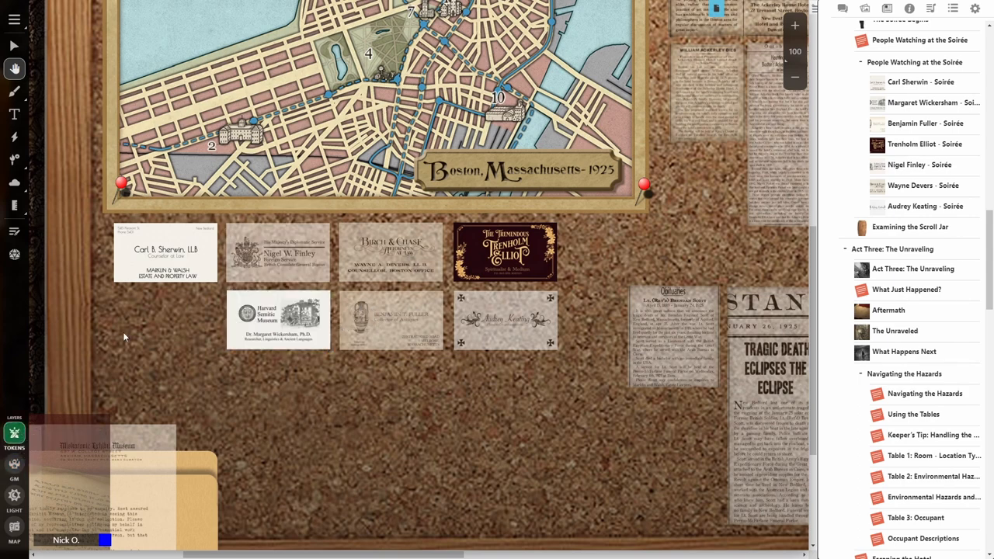
pyautogui.moveTo(29, 398)
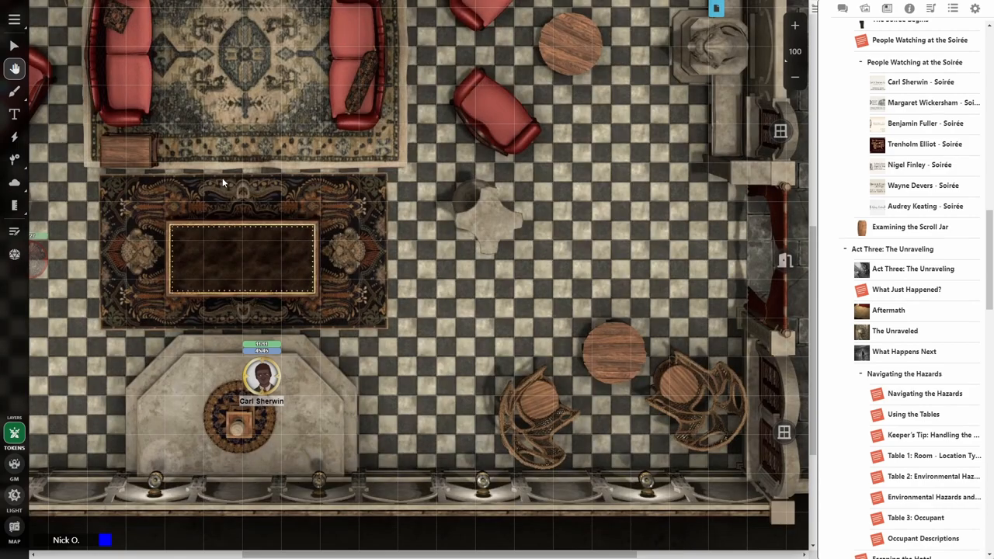
pyautogui.moveTo(88, 137)
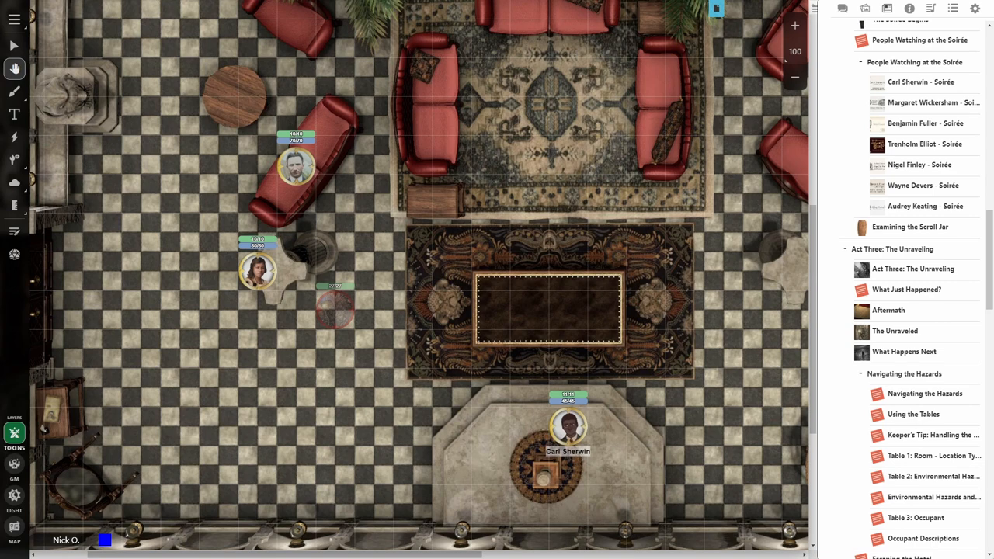
pyautogui.moveTo(14, 91)
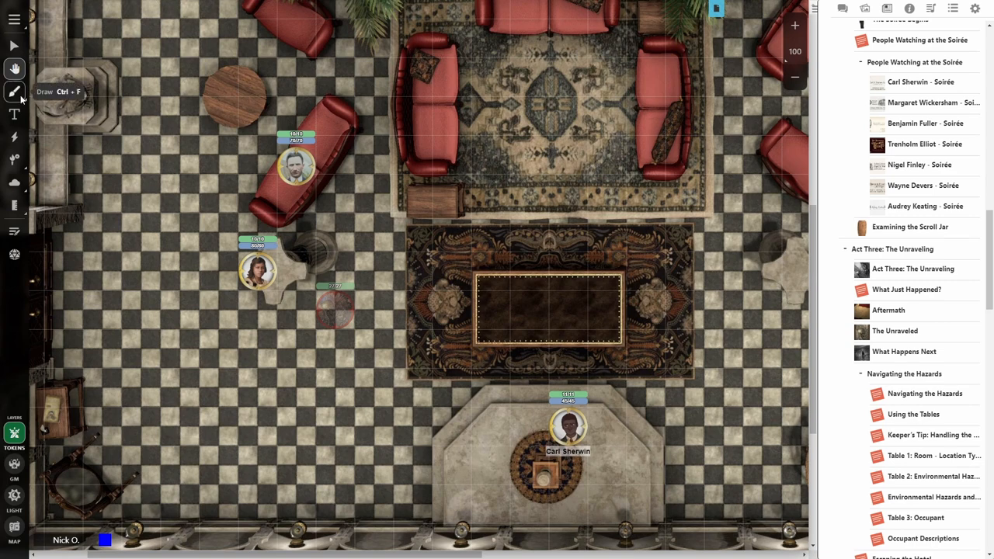
# - Choose Freehand drawing, then bring up the tools leading to the acid beam effect
pyautogui.click(14, 92)
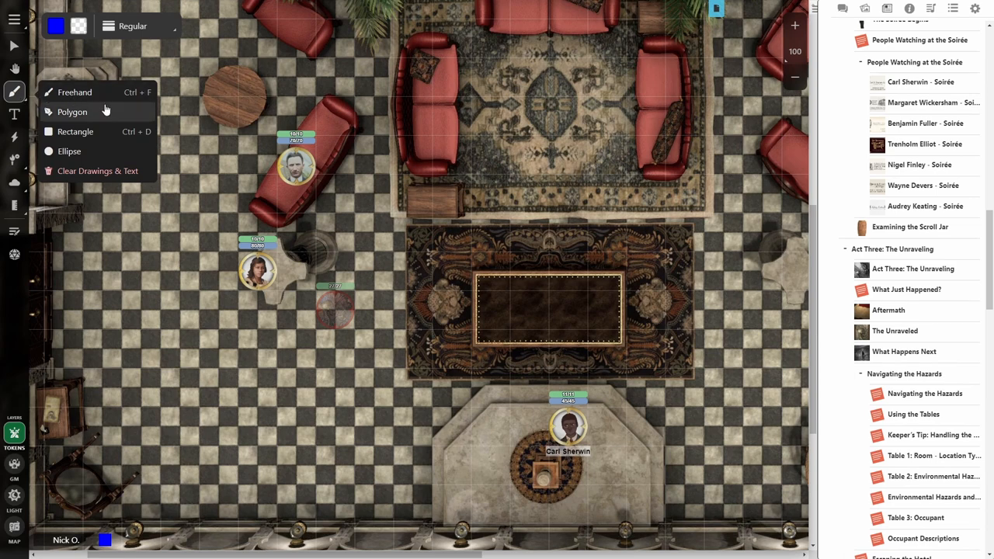
pyautogui.moveTo(74, 91)
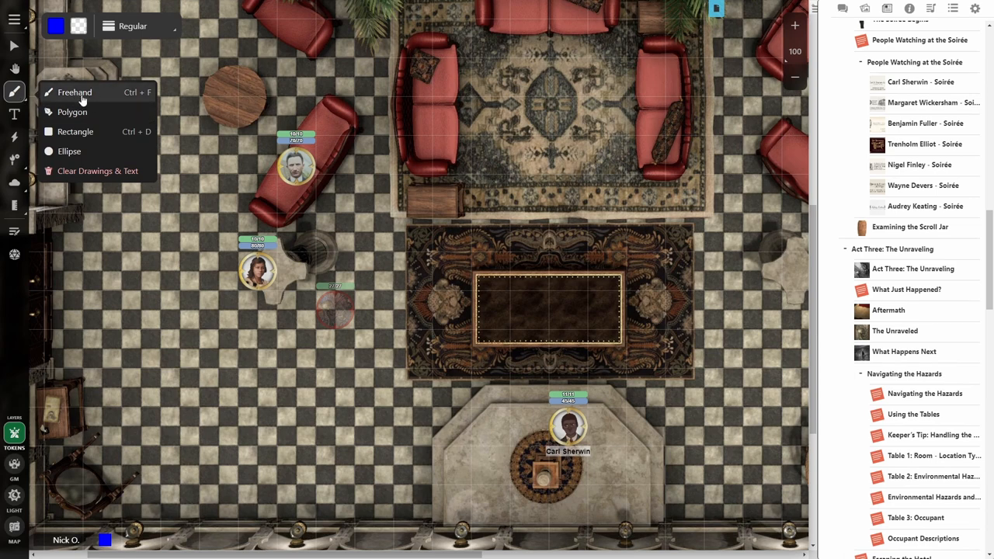
pyautogui.moveTo(75, 93)
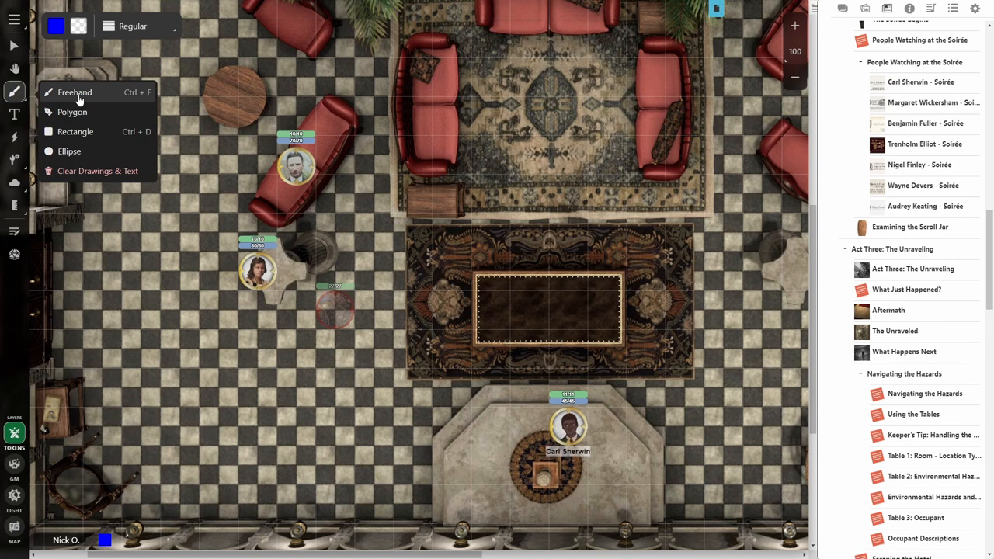
pyautogui.click(14, 114)
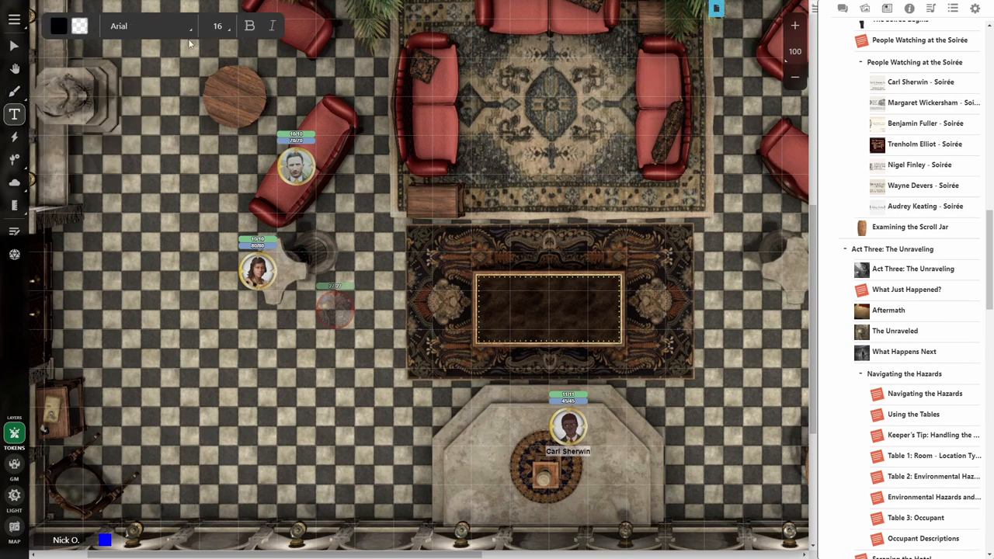
pyautogui.click(147, 25)
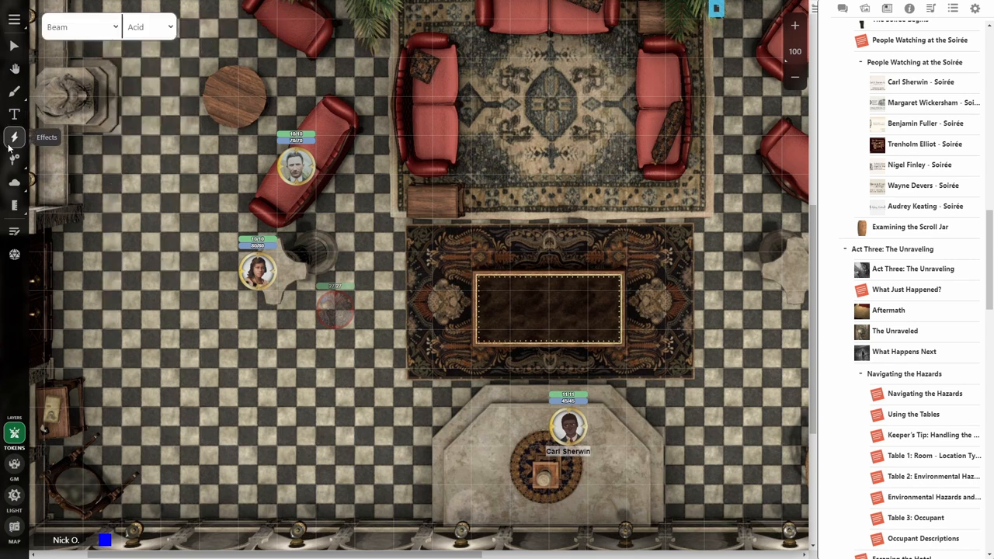
pyautogui.click(14, 137)
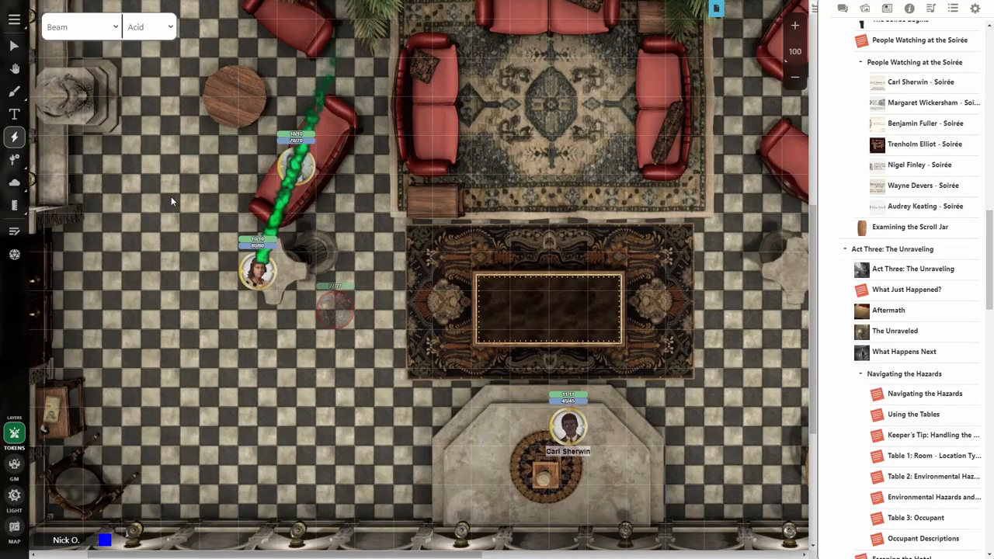
pyautogui.click(14, 160)
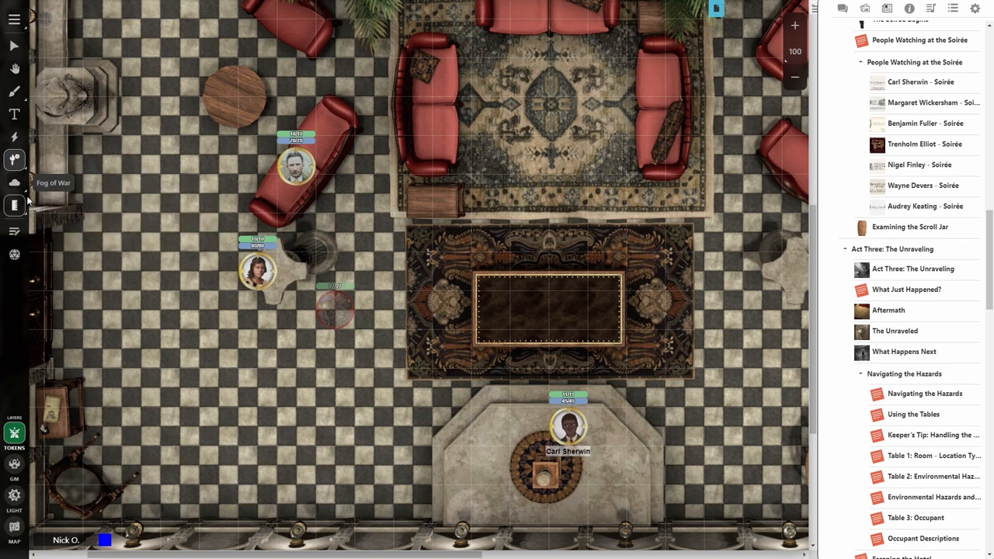
pyautogui.click(14, 206)
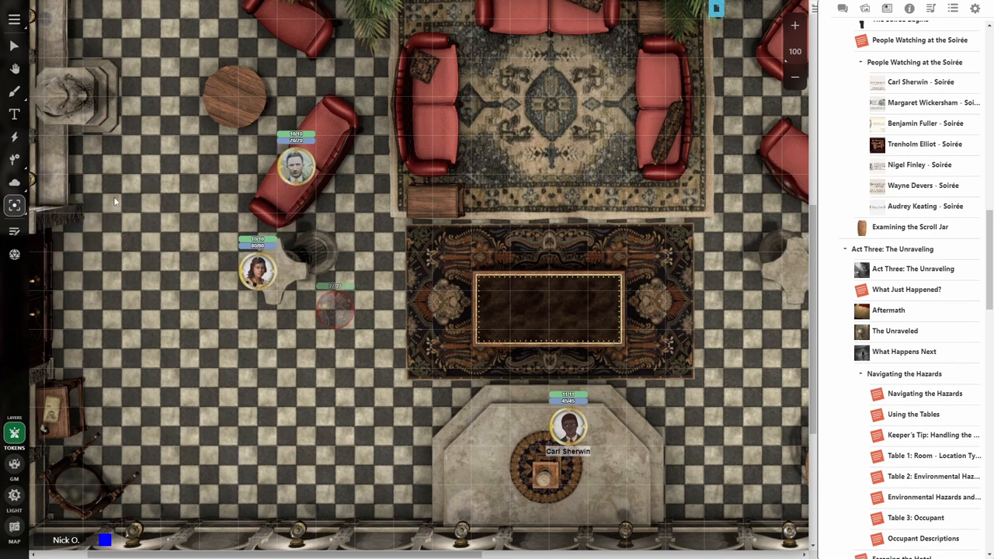
pyautogui.moveTo(33, 254)
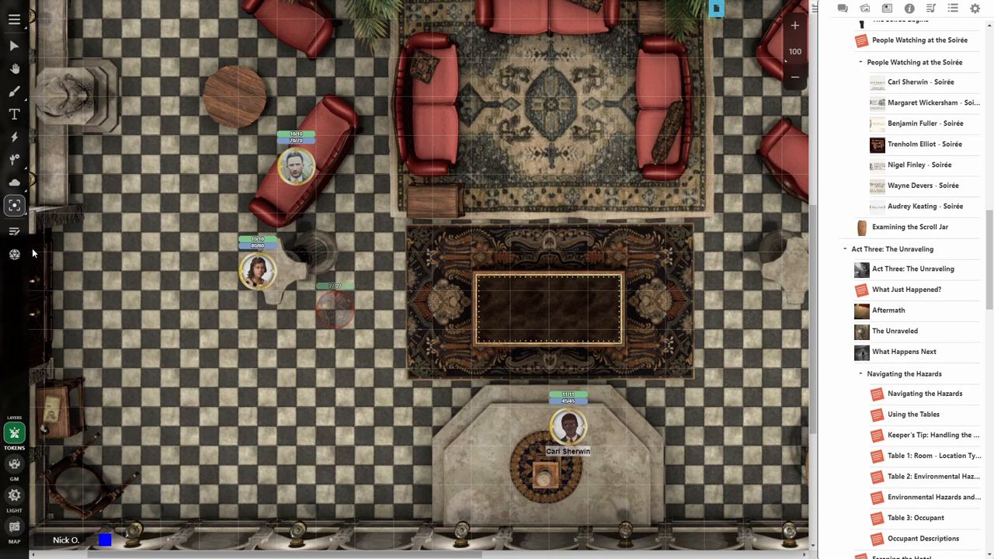
pyautogui.click(14, 253)
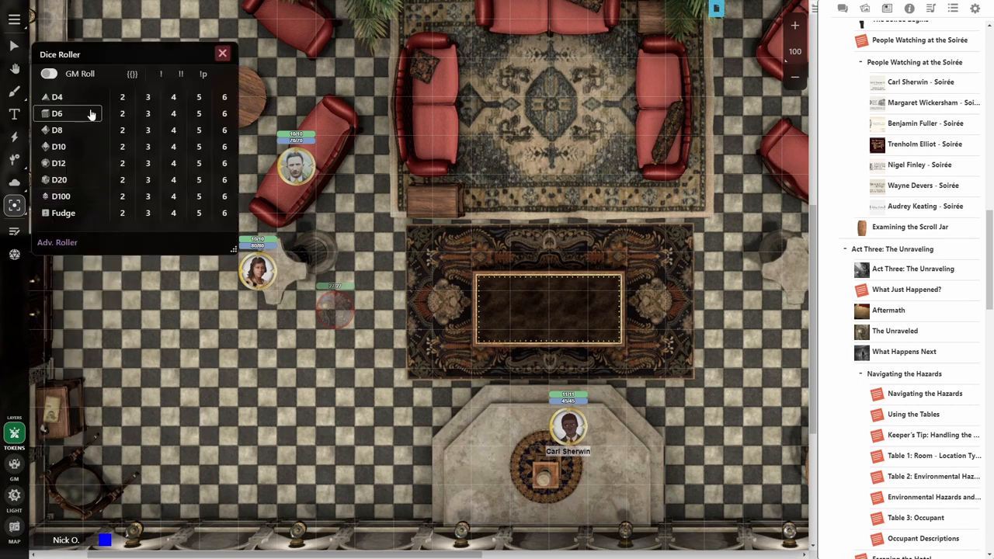
pyautogui.moveTo(69, 130)
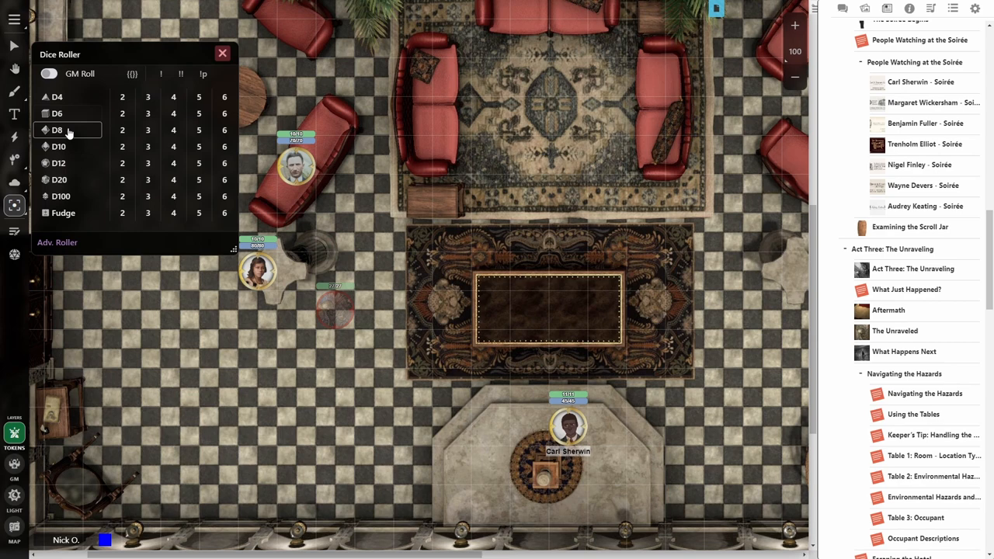
pyautogui.moveTo(122, 114)
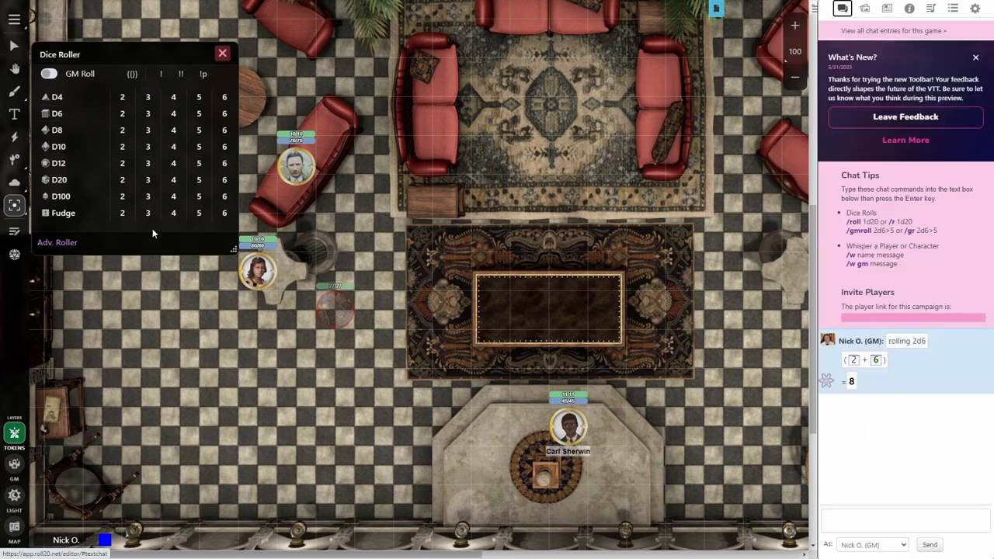
# - Review the advanced dice rolling options after the 2d6 roll of 8, then close the roller
pyautogui.click(57, 242)
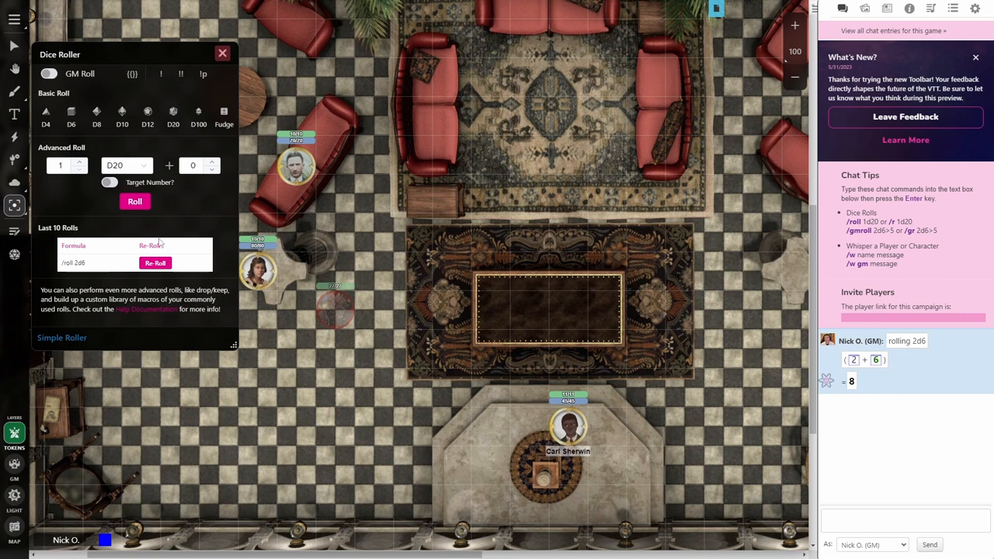
pyautogui.moveTo(156, 264)
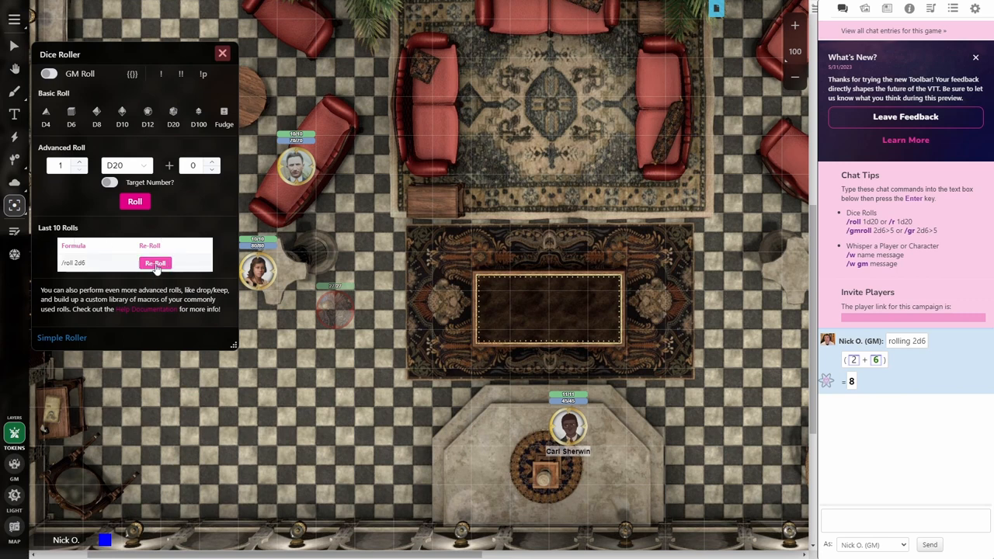
pyautogui.moveTo(142, 274)
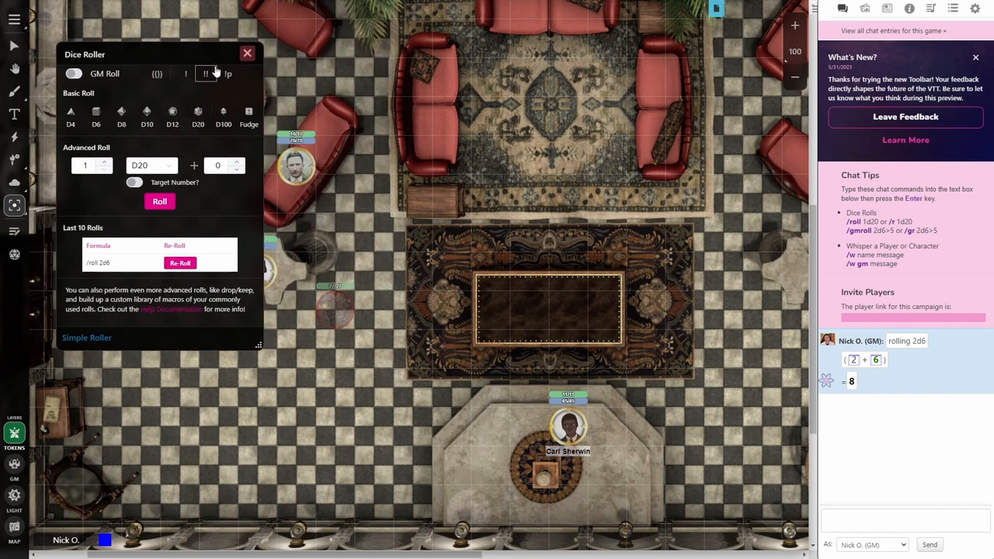
pyautogui.click(246, 53)
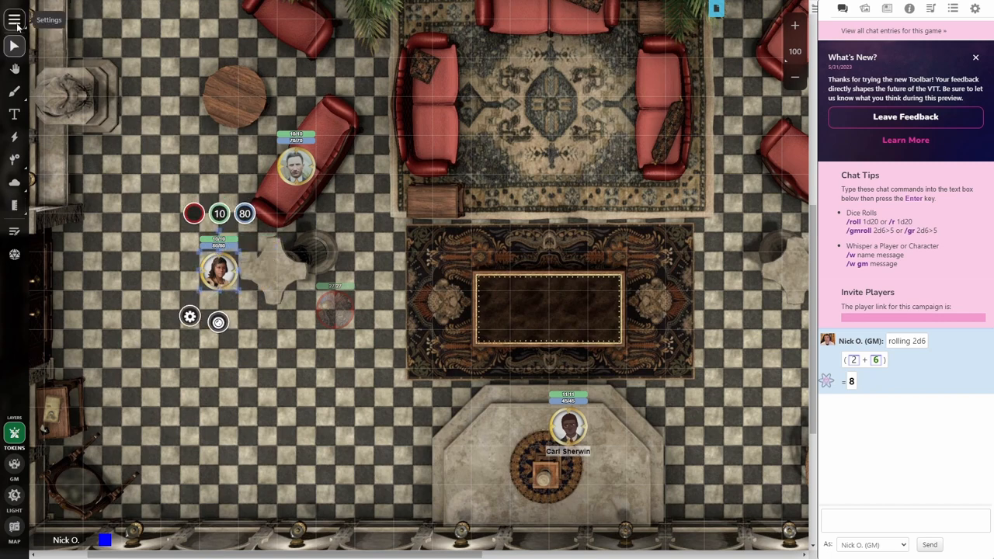
# - Preview the lounge map as Beryl Moses with her token's vision enabled
pyautogui.click(14, 19)
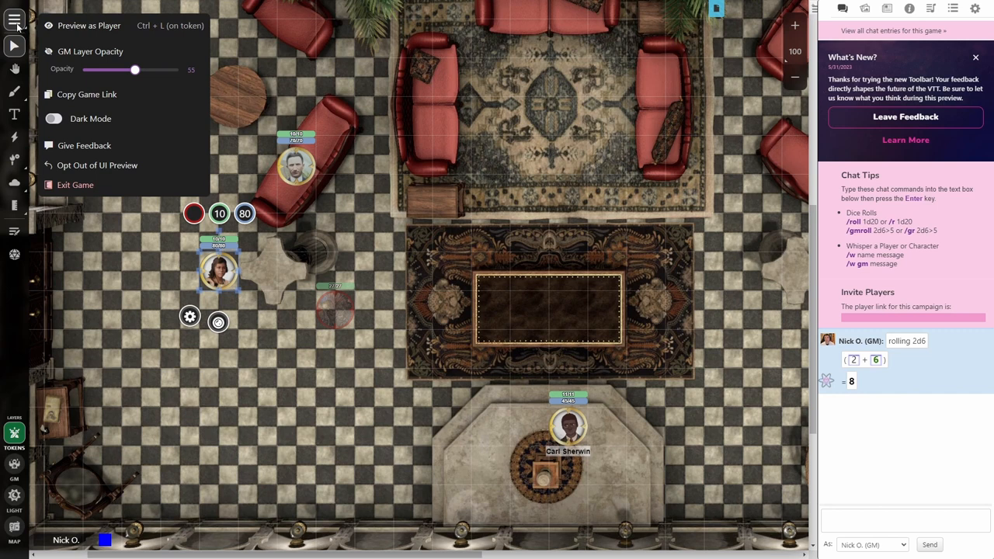
pyautogui.moveTo(99, 31)
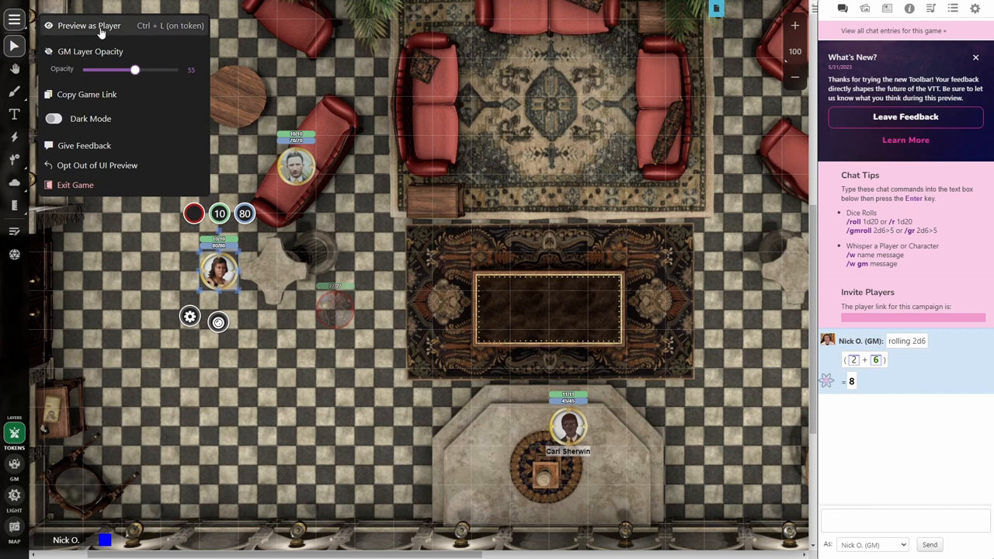
pyautogui.click(88, 26)
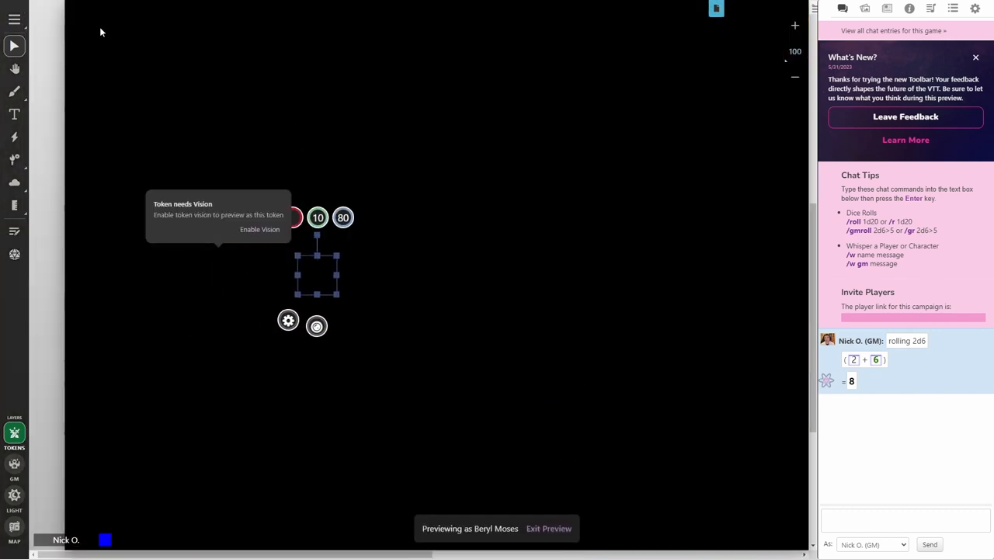
pyautogui.moveTo(216, 234)
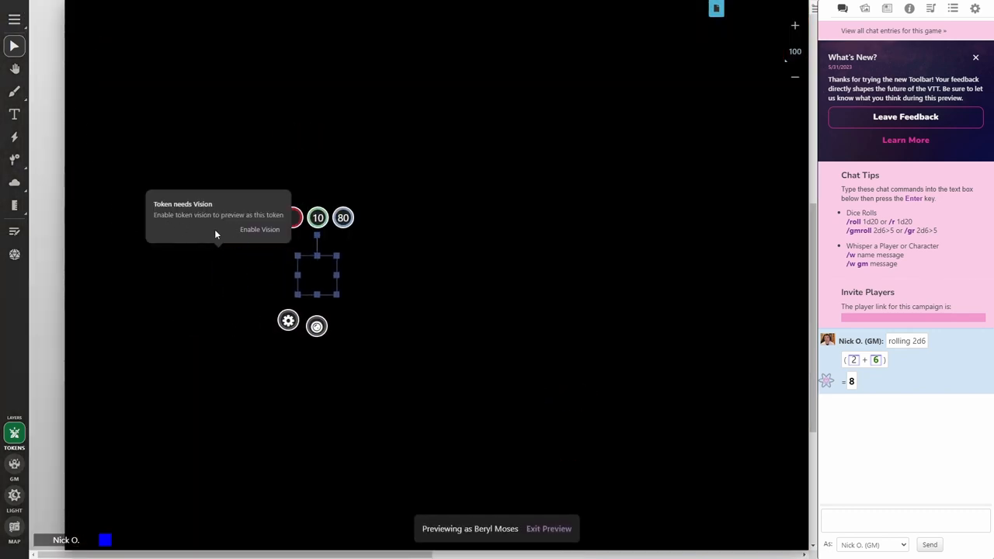
pyautogui.click(259, 229)
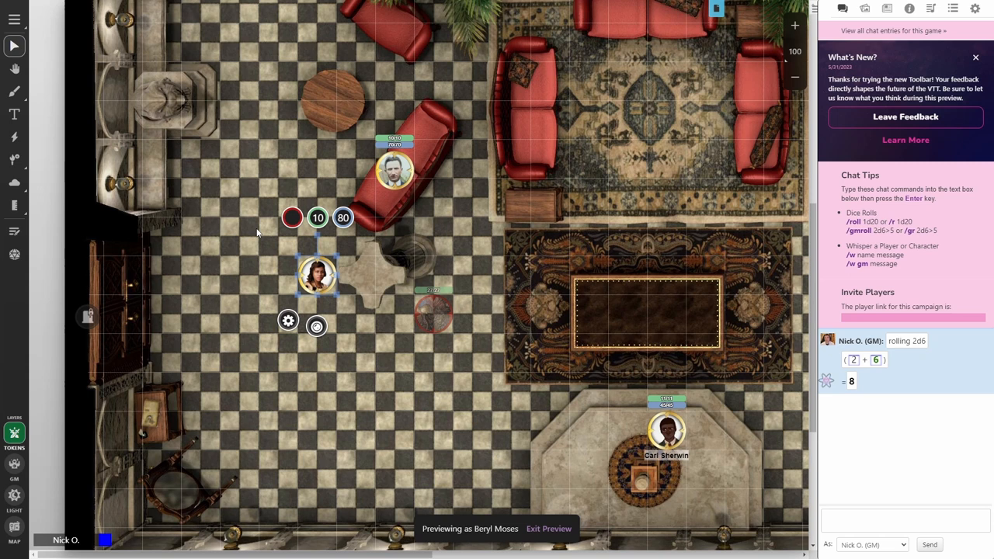
pyautogui.moveTo(340, 354)
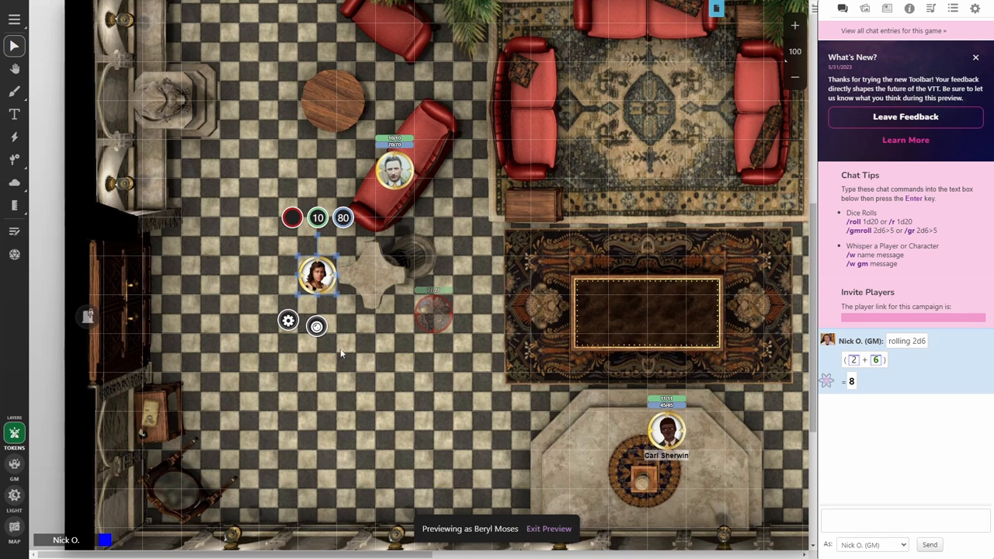
pyautogui.moveTo(534, 538)
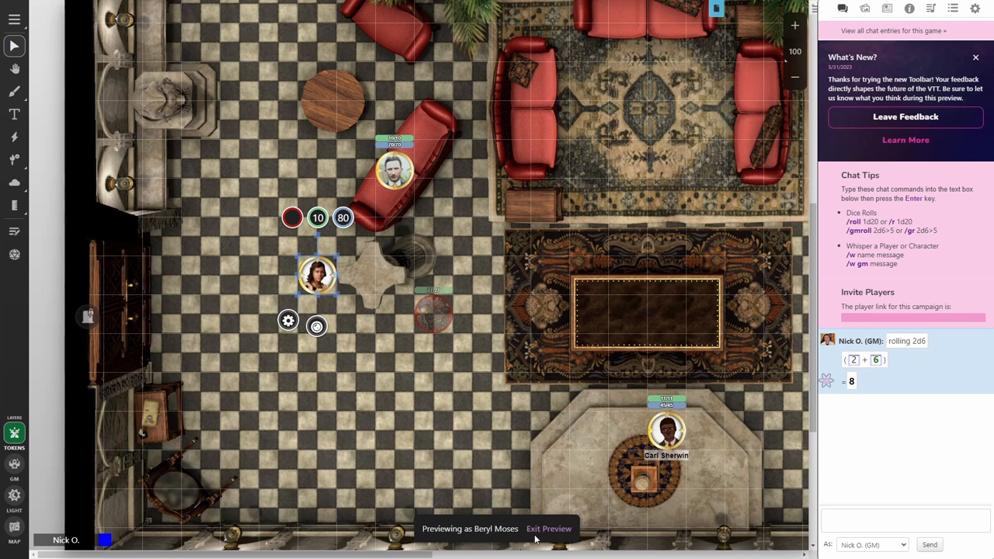
pyautogui.moveTo(420, 414)
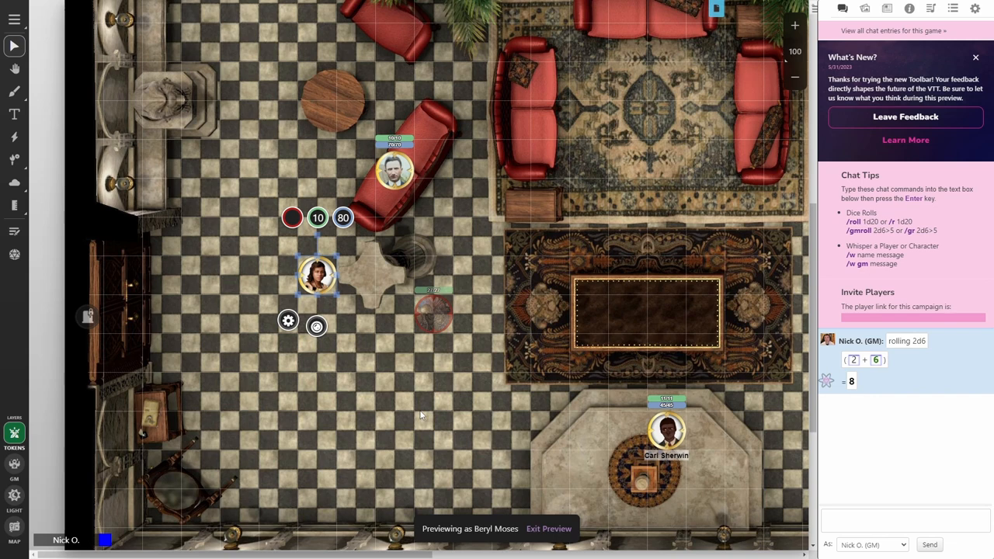
pyautogui.moveTo(553, 534)
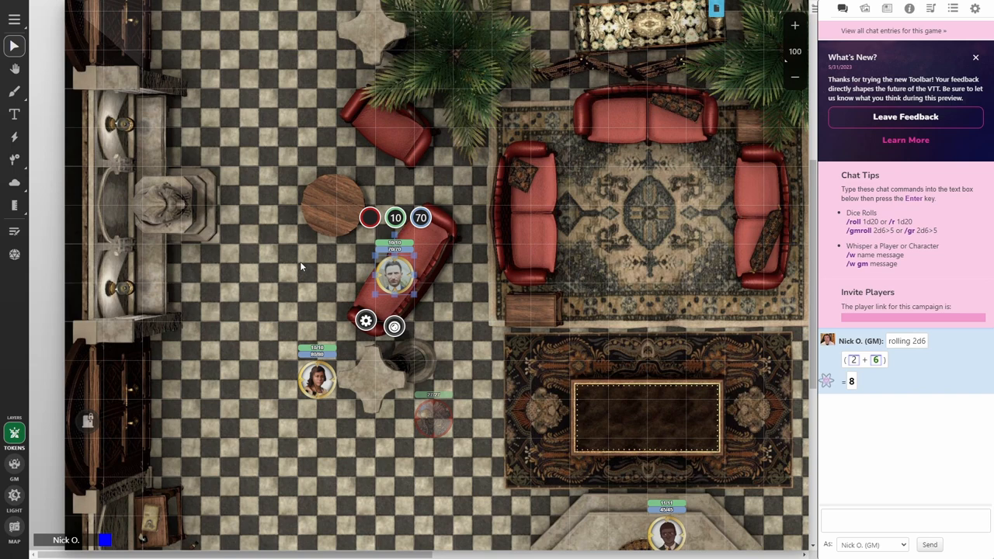
# - Adjust GM Layer Opacity in Settings, trying 100 and settling on 49
pyautogui.click(14, 19)
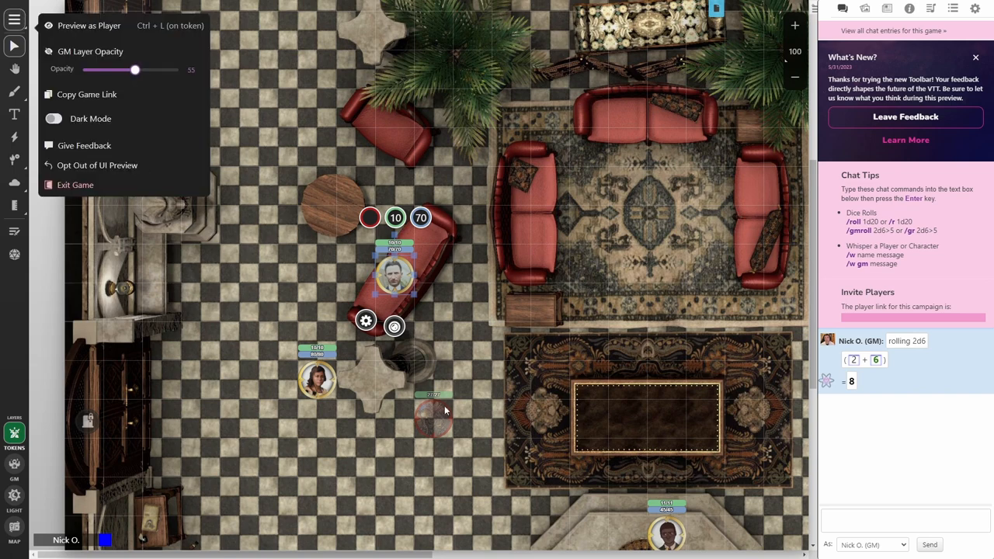
pyautogui.moveTo(136, 70); pyautogui.dragTo(128, 70)
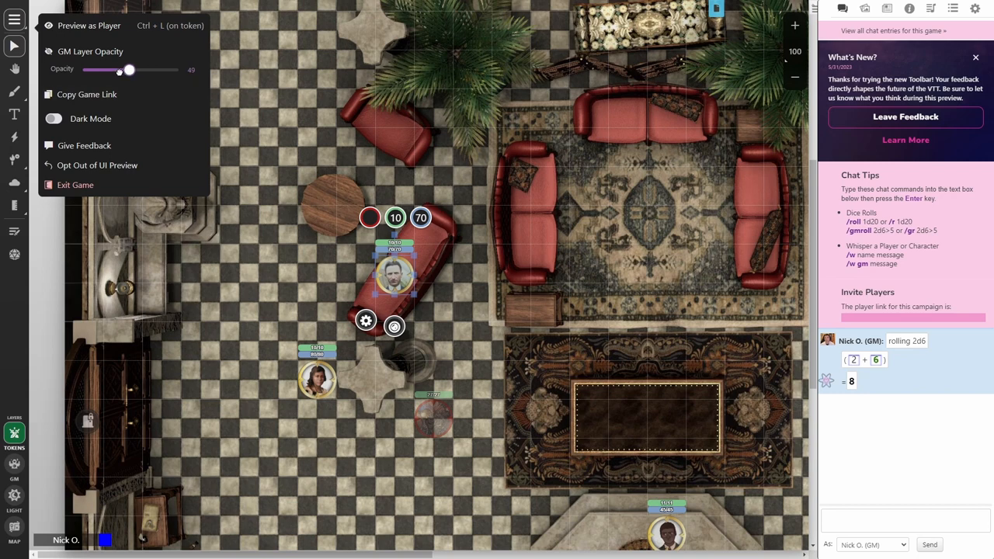
pyautogui.moveTo(129, 69); pyautogui.dragTo(121, 70)
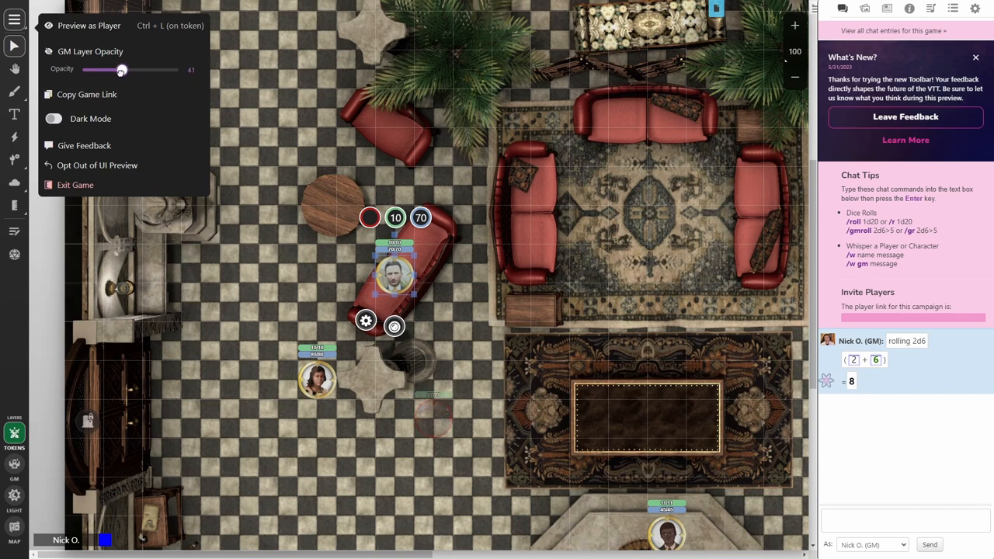
pyautogui.moveTo(122, 70); pyautogui.dragTo(176, 70)
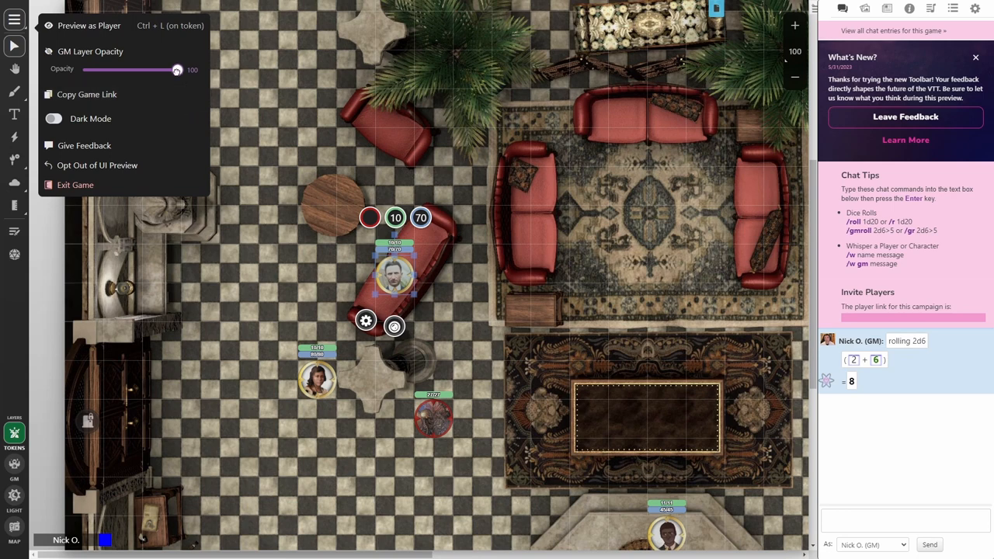
pyautogui.moveTo(177, 69); pyautogui.dragTo(129, 69)
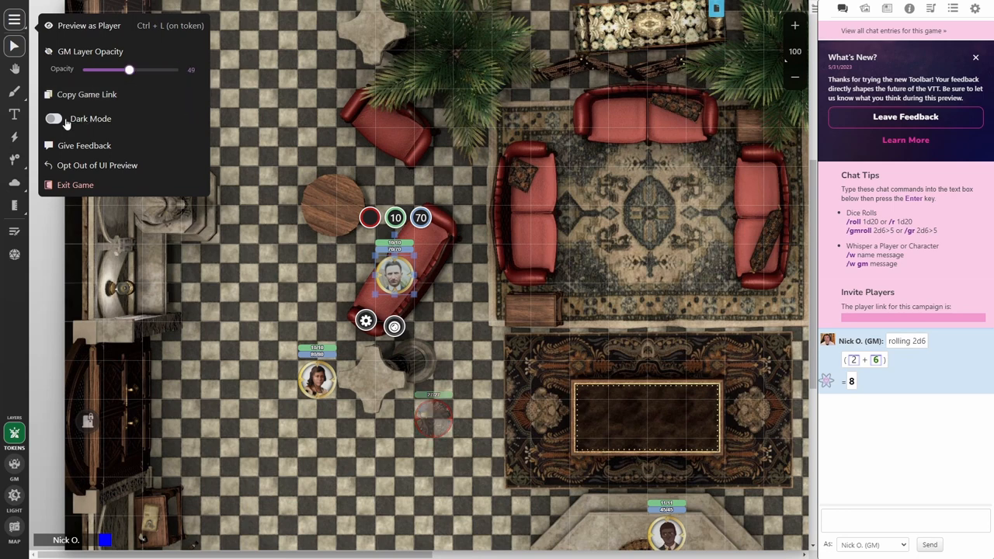
pyautogui.moveTo(83, 145)
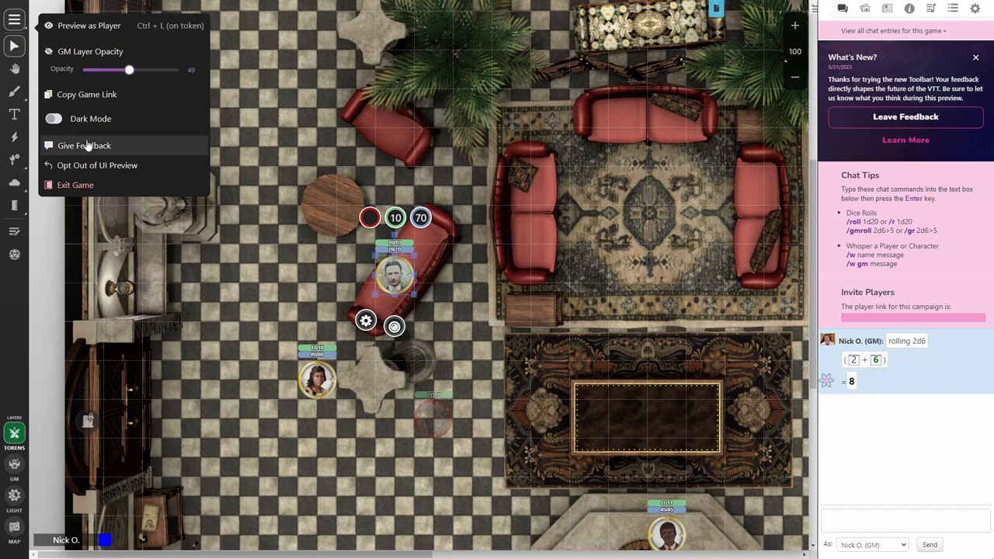
pyautogui.moveTo(129, 157)
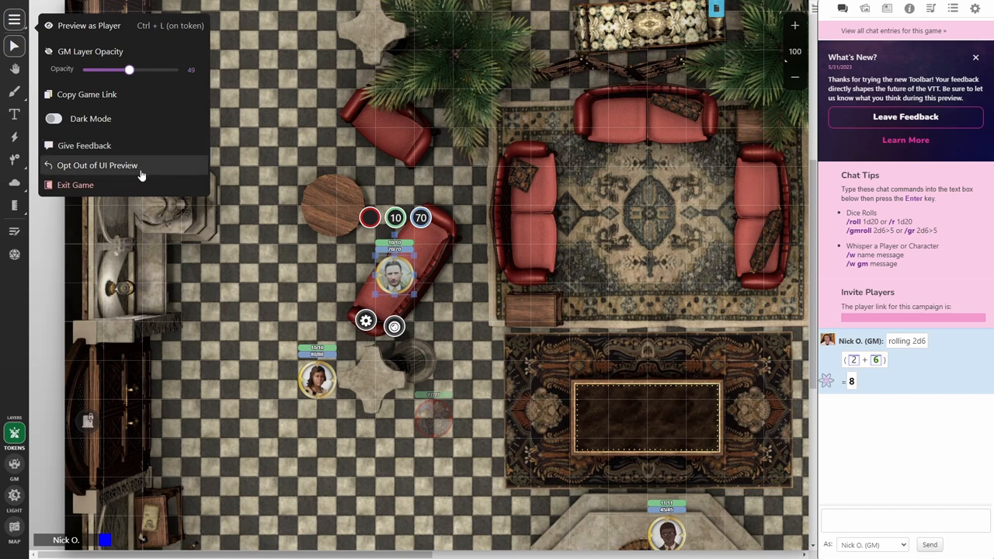
pyautogui.moveTo(94, 167)
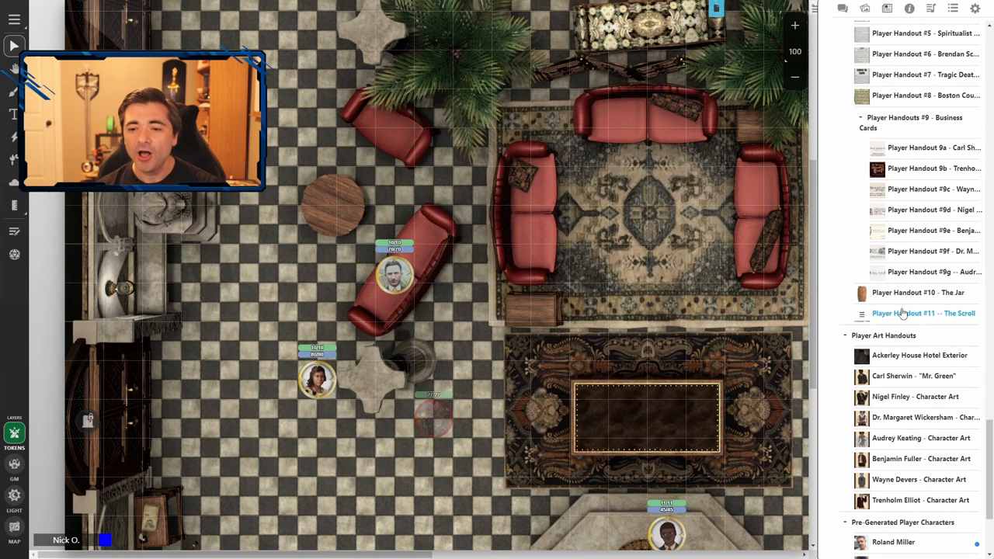
# - View Player Handout #11 -- The Scroll from the Journal, then close it
pyautogui.click(924, 313)
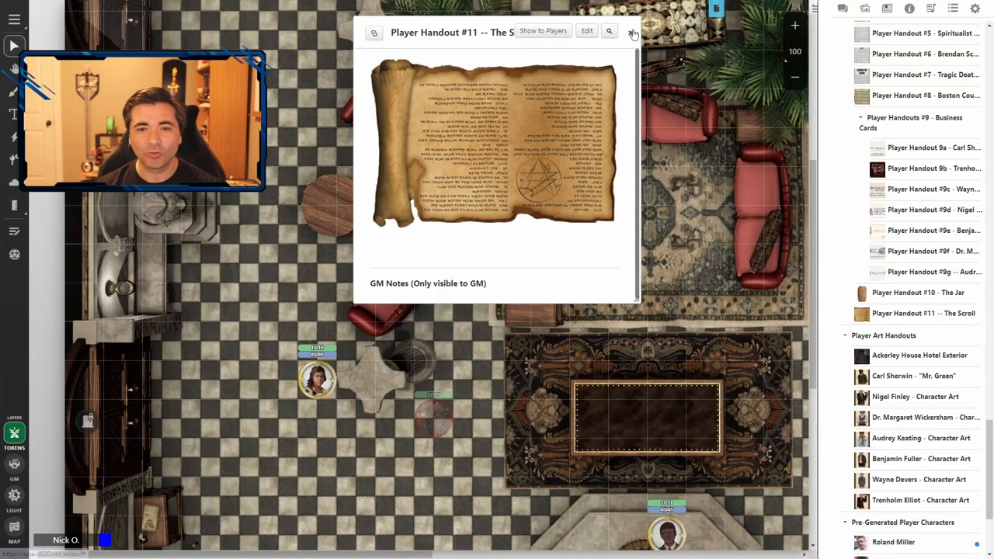
pyautogui.click(632, 31)
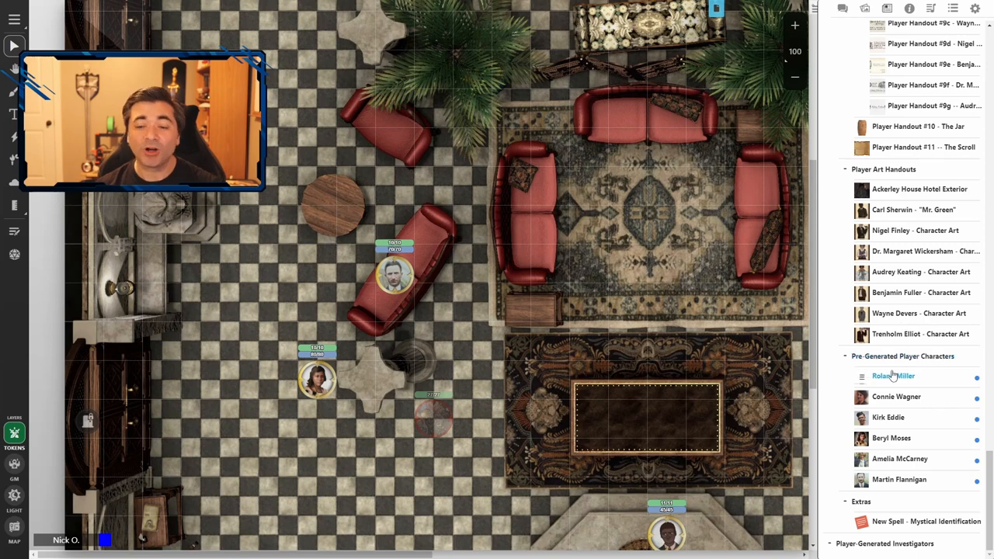
pyautogui.moveTo(890, 410)
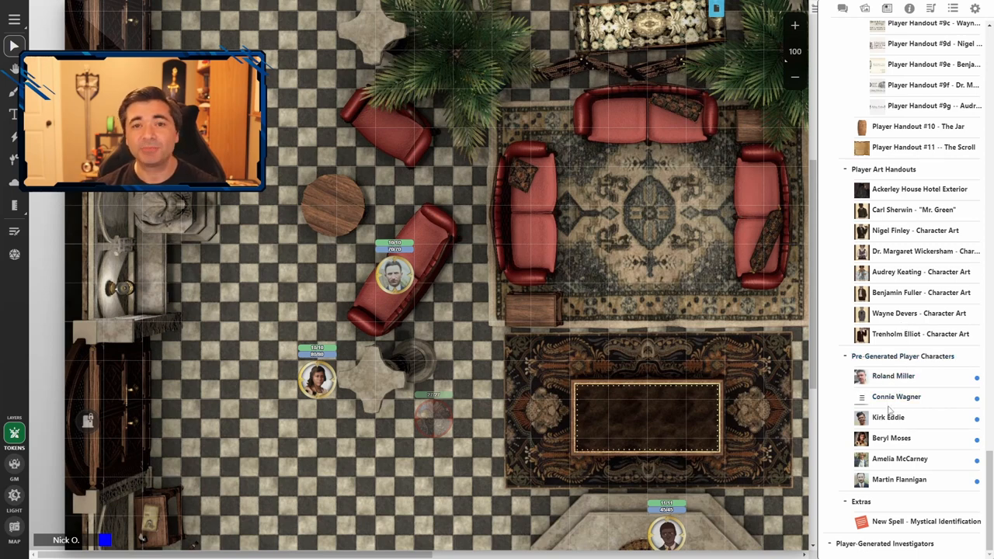